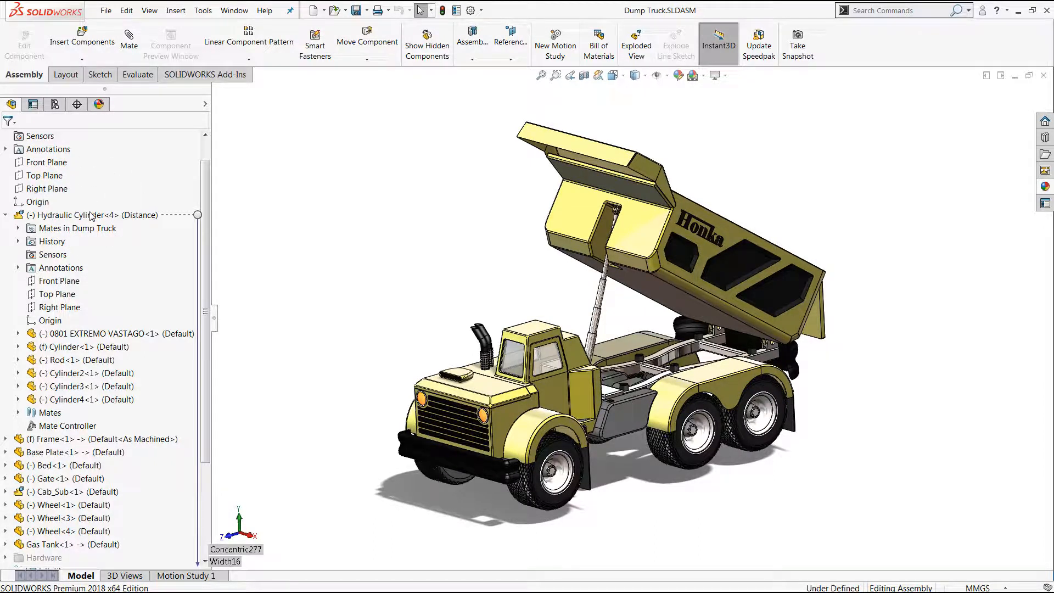
Manually select the truck's top-level components and cylinder parts, then launch Advanced Select
click(96, 215)
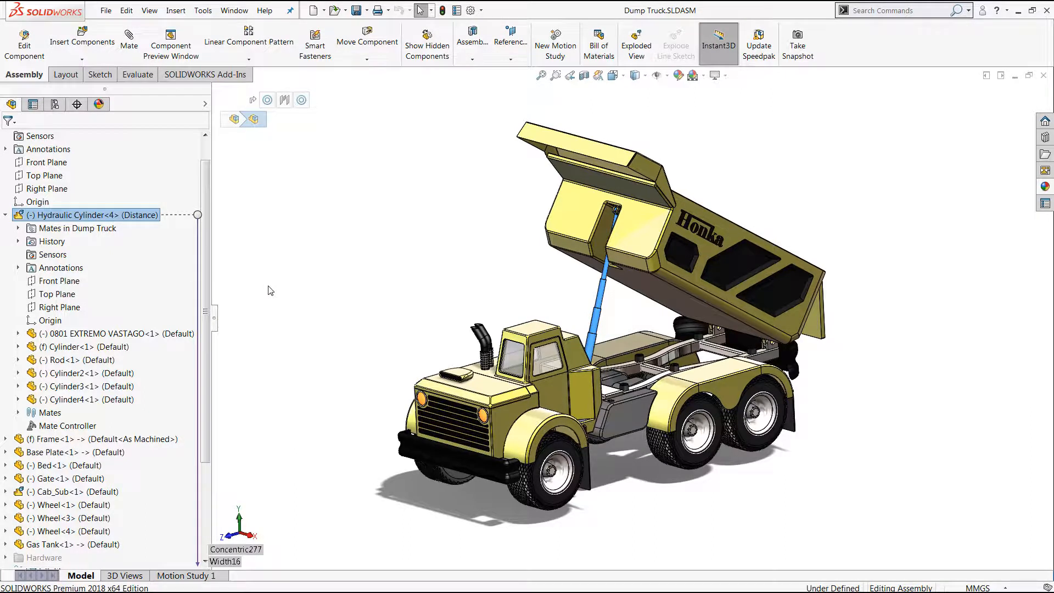
click(267, 290)
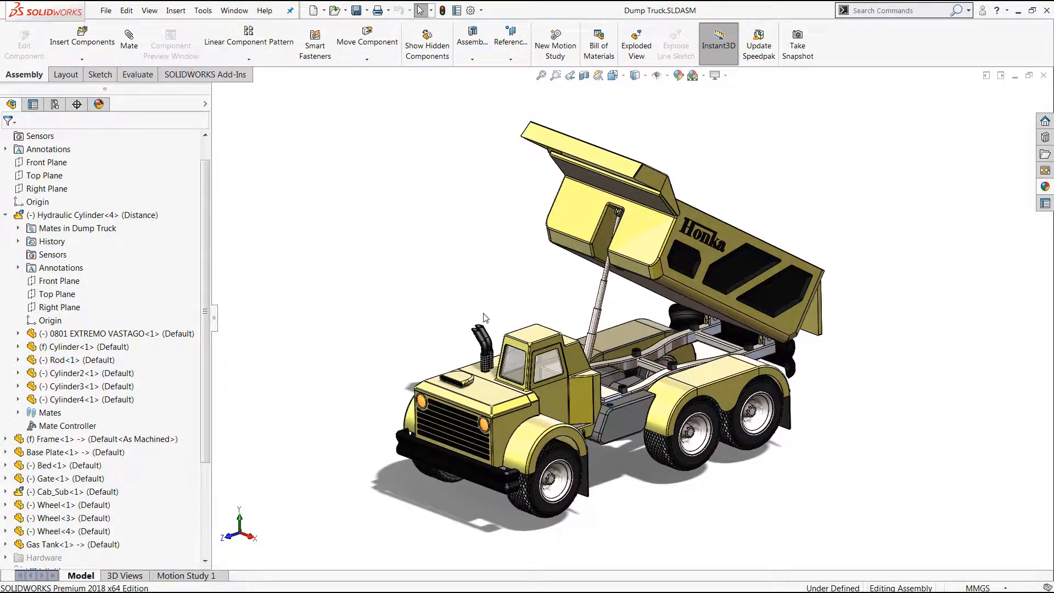
mouse_move(491, 288)
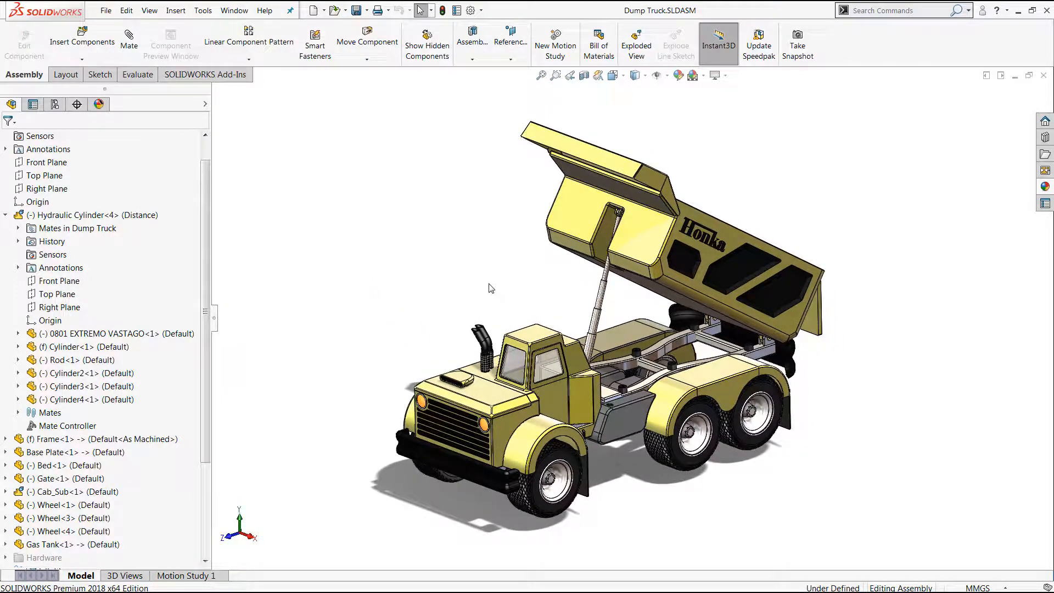
click(96, 215)
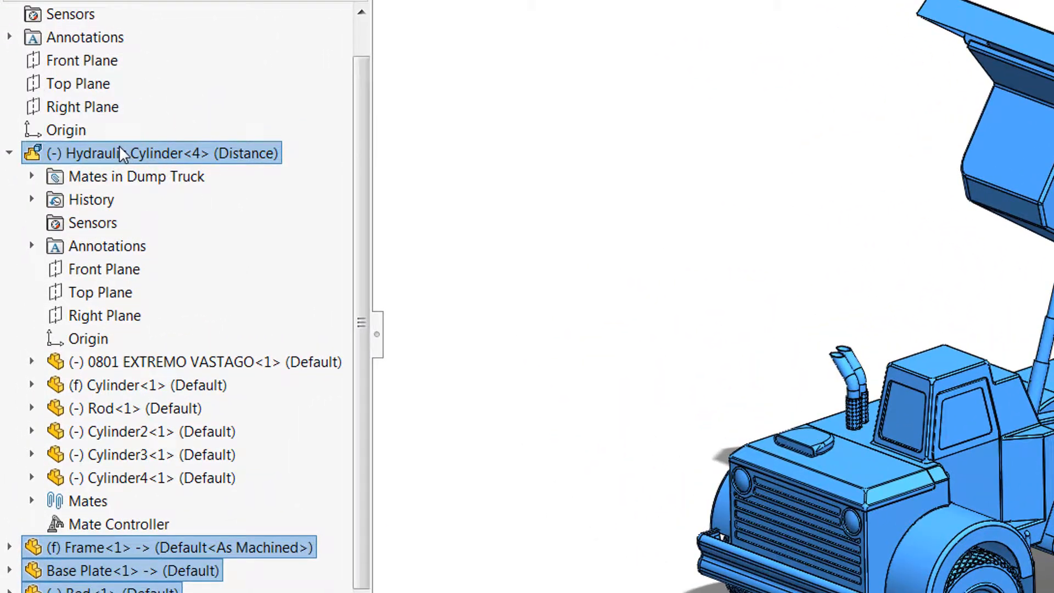
mouse_move(188, 420)
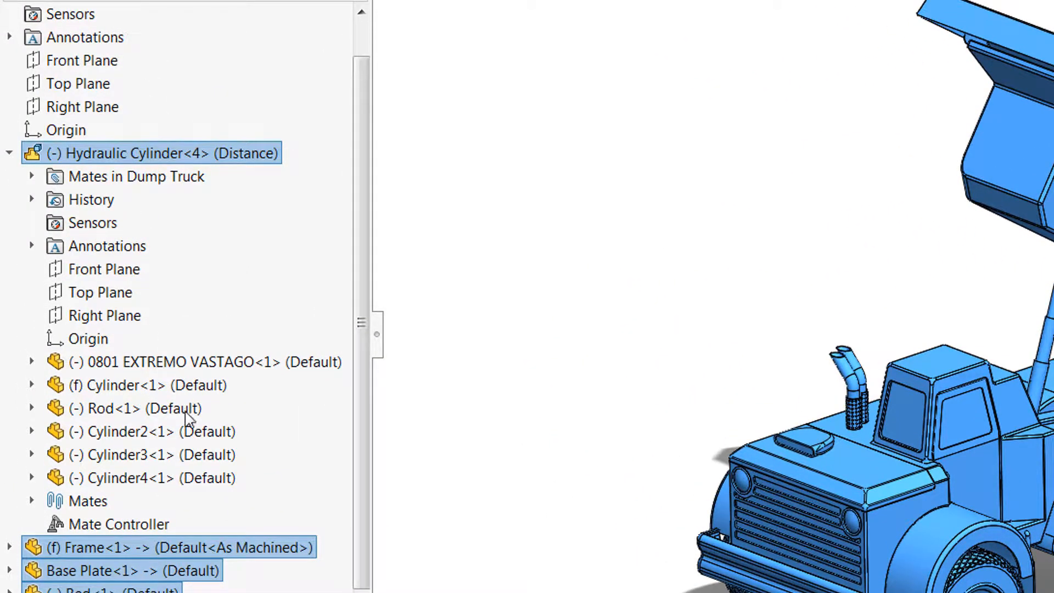
mouse_move(189, 400)
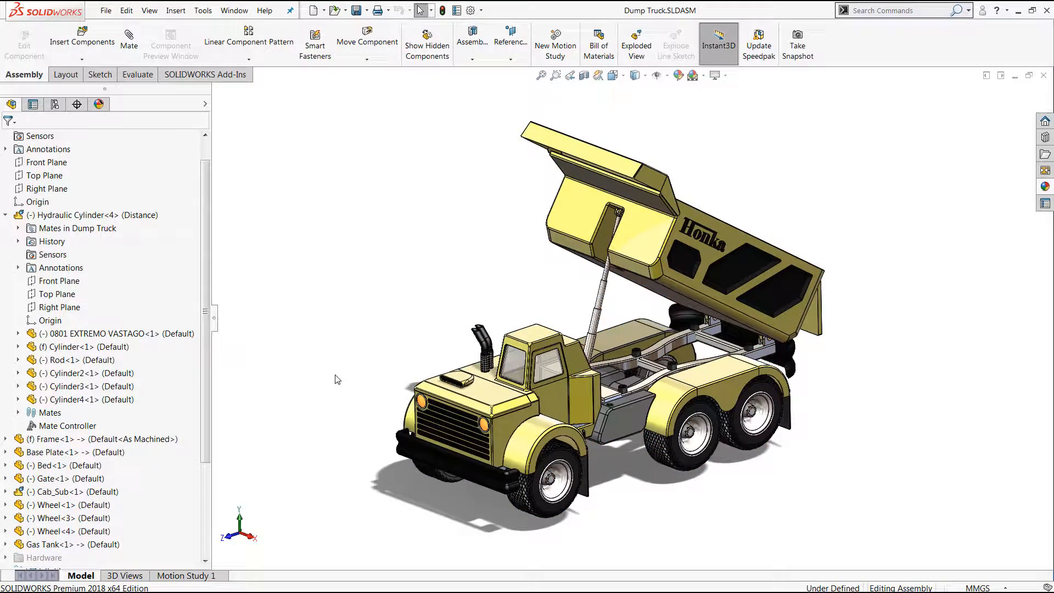
mouse_move(153, 335)
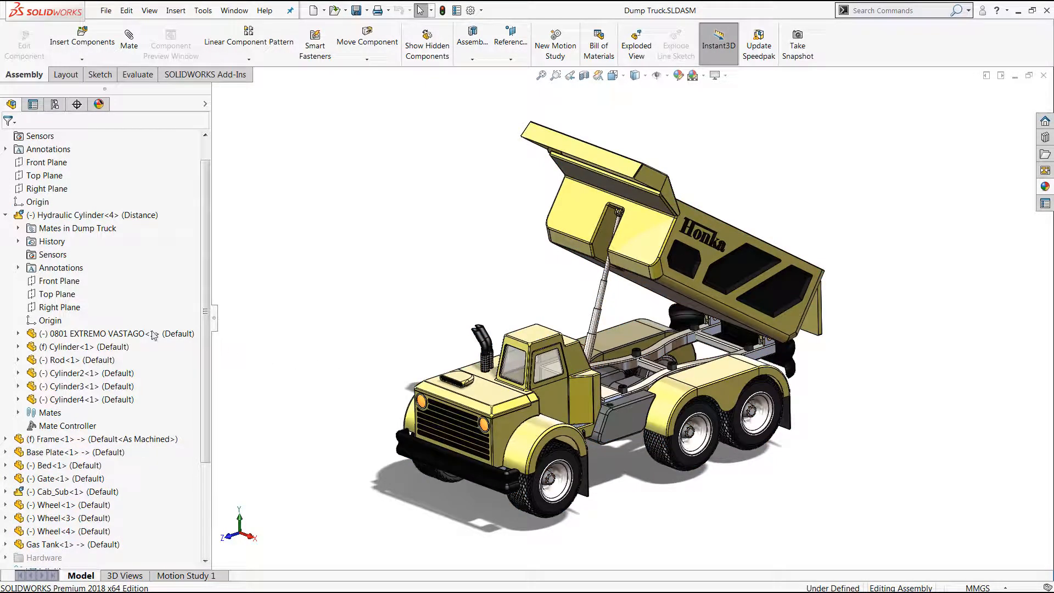
click(98, 216)
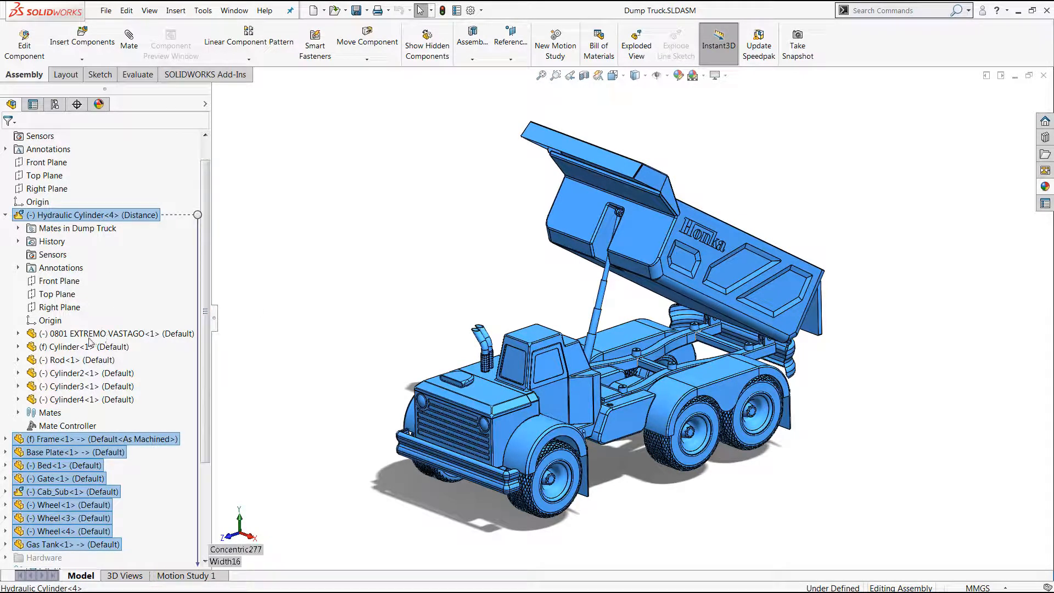
click(108, 333)
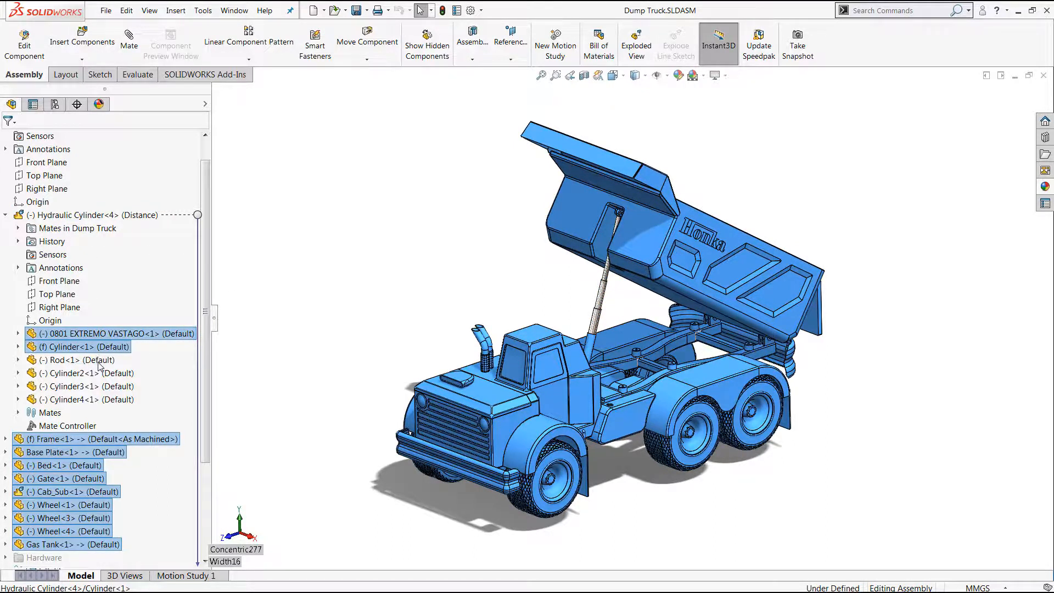
click(77, 360)
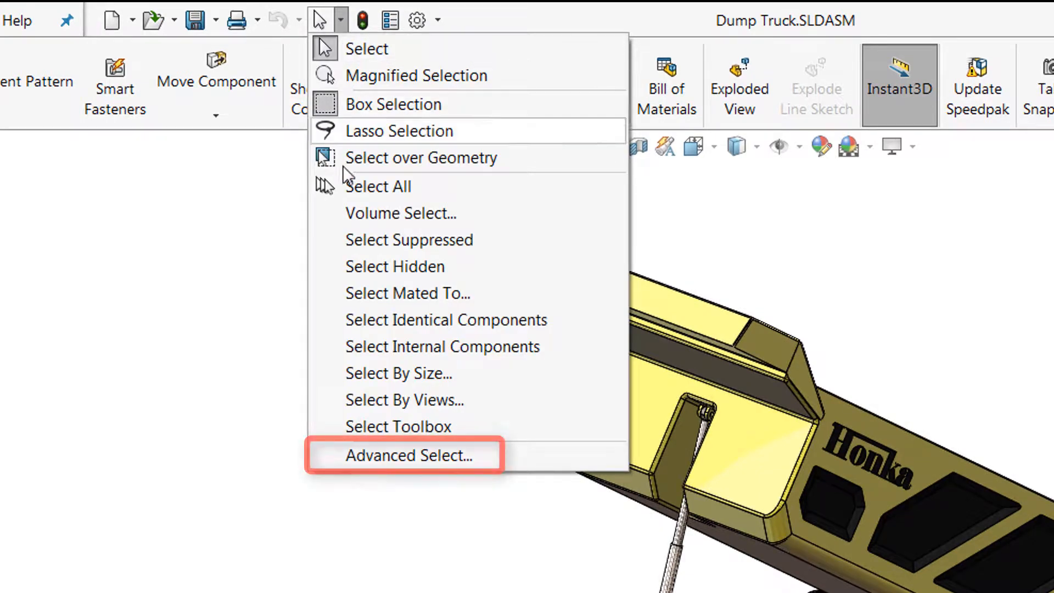
mouse_move(413, 449)
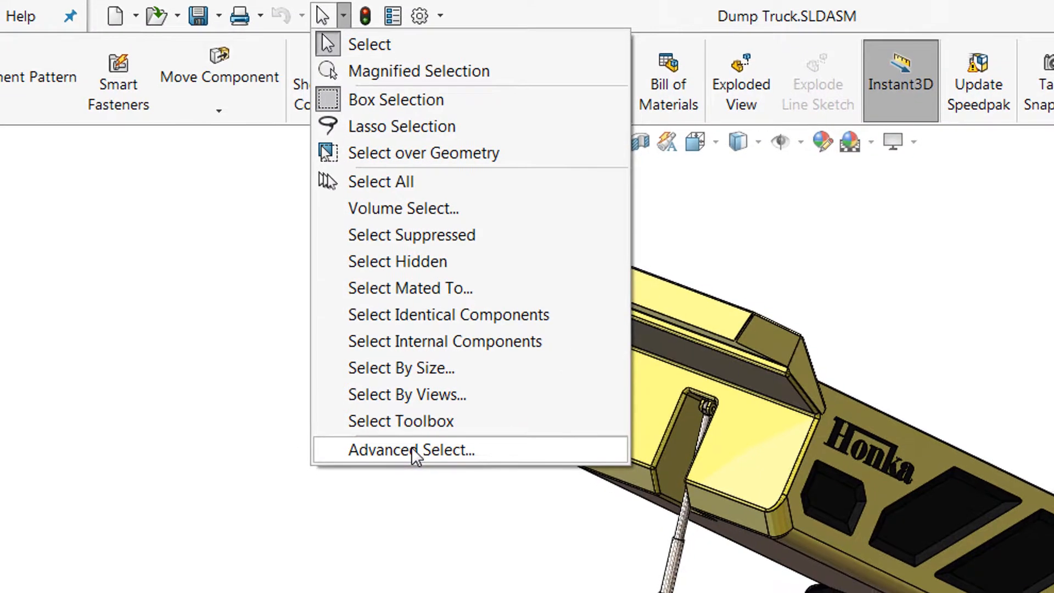
click(408, 449)
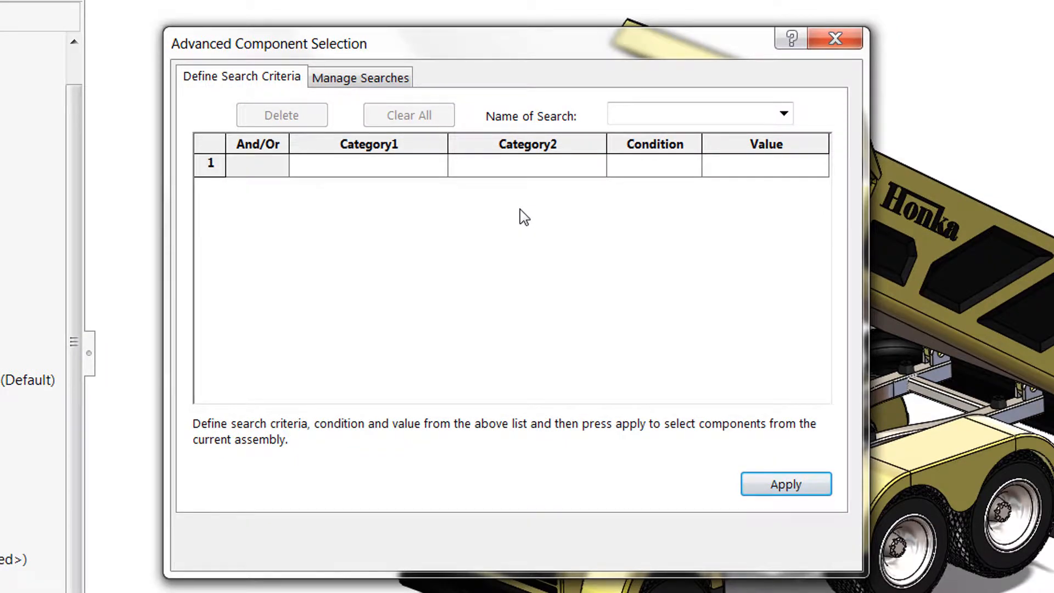
Set row 1's Category1 to 'Document name -- SW Special'
click(368, 164)
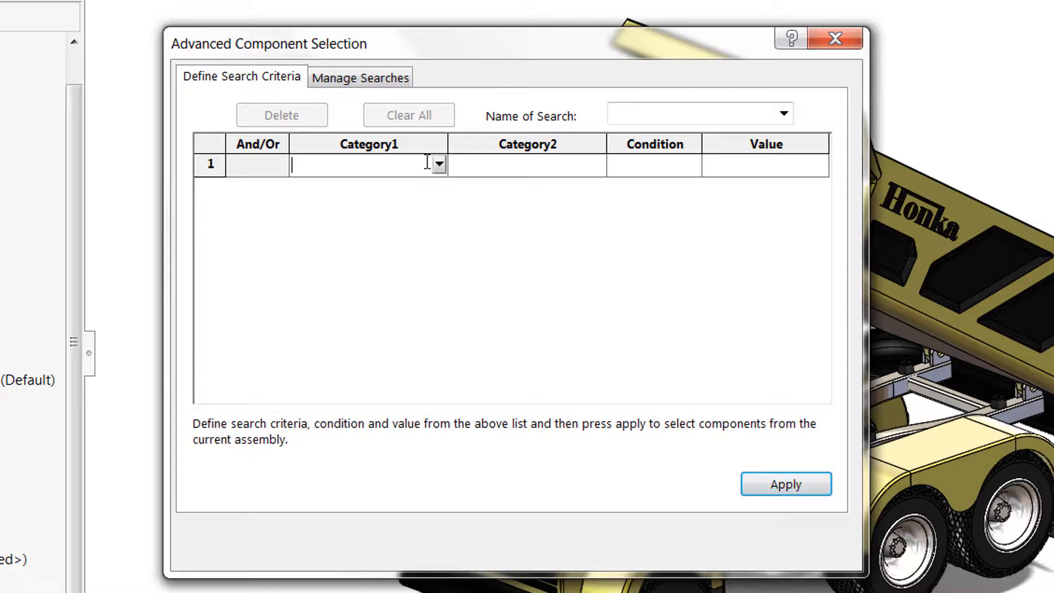
click(439, 164)
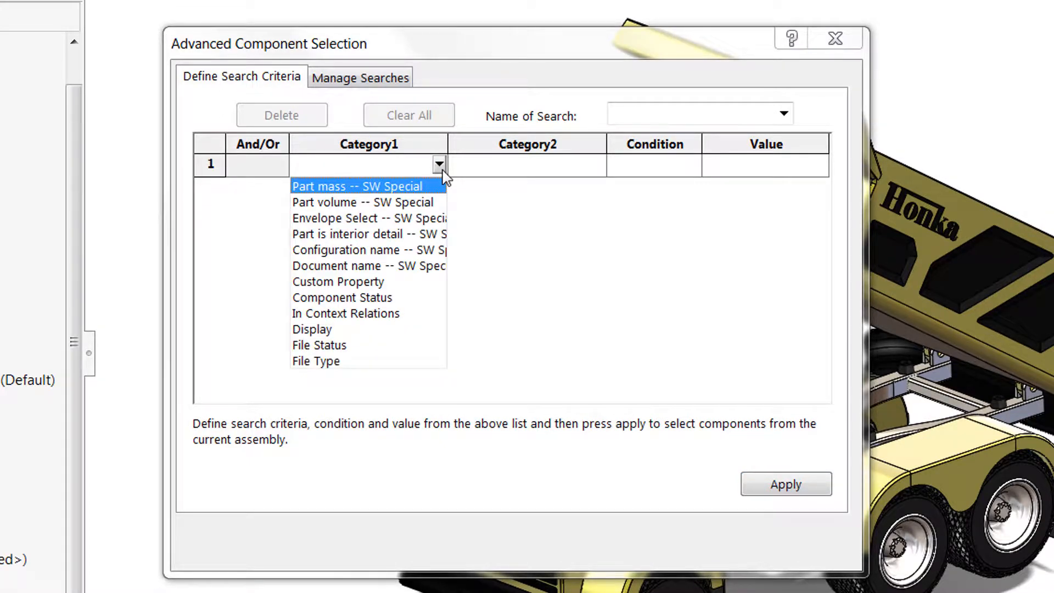
mouse_move(369, 202)
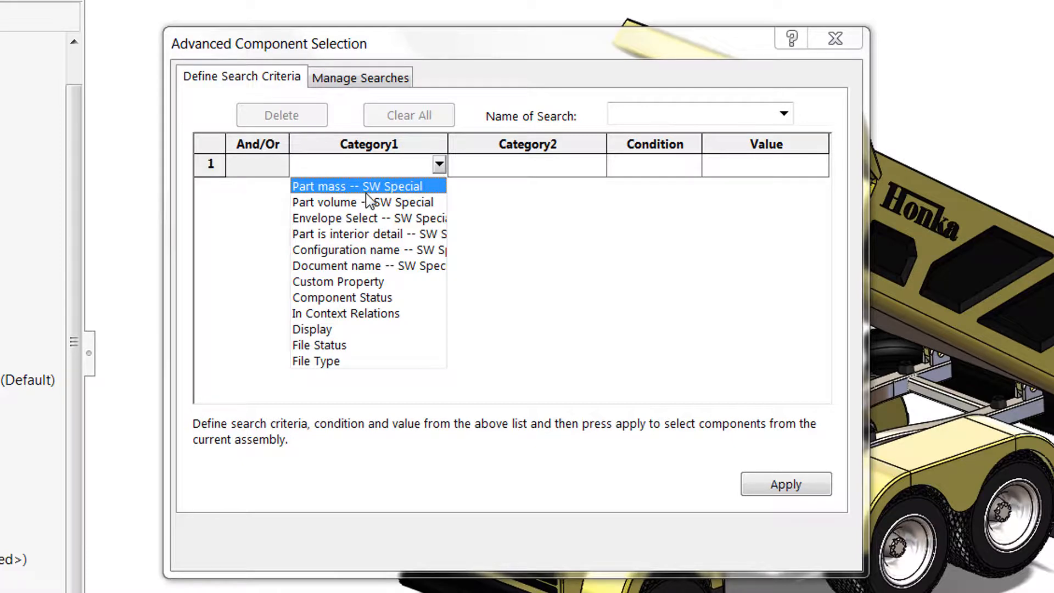
mouse_move(375, 254)
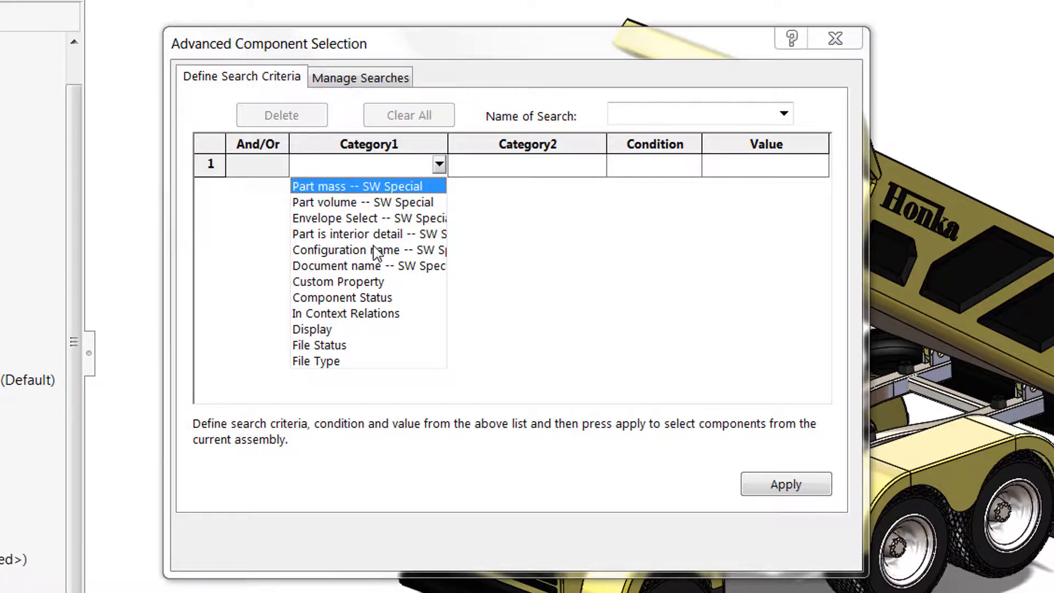
mouse_move(374, 273)
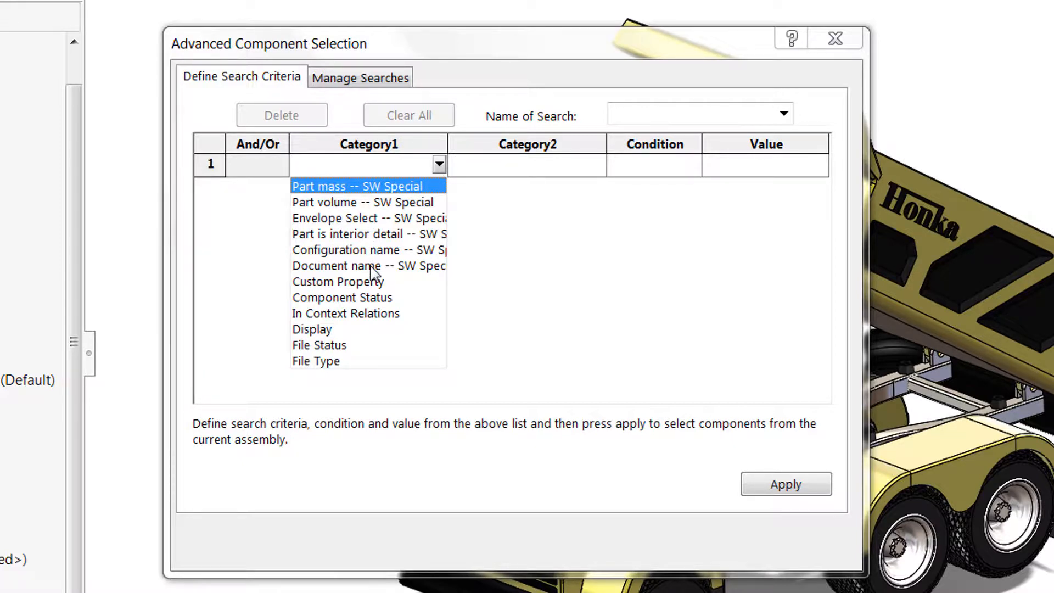
mouse_move(324, 368)
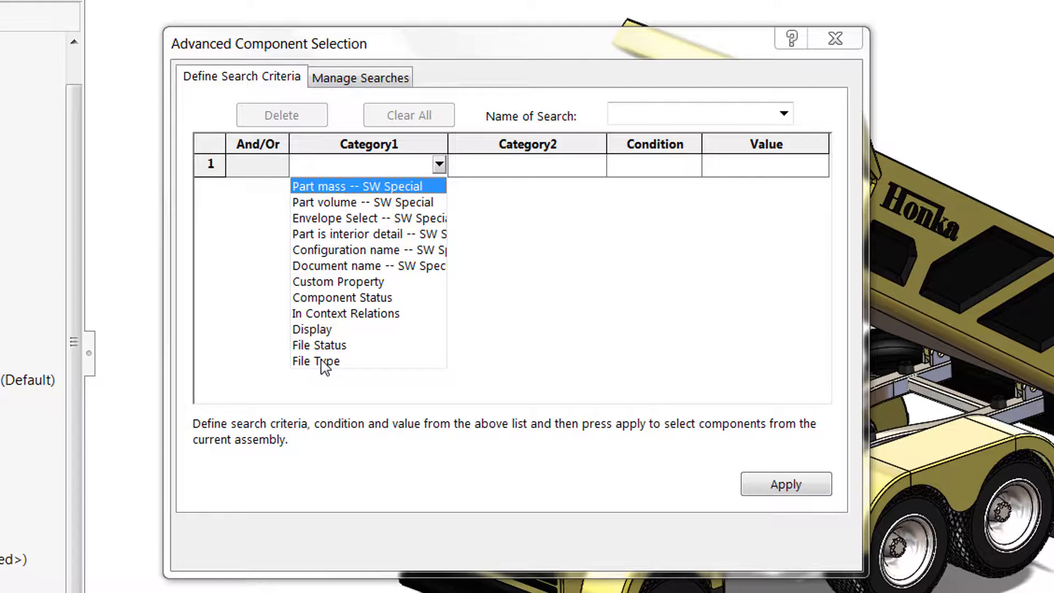
mouse_move(343, 254)
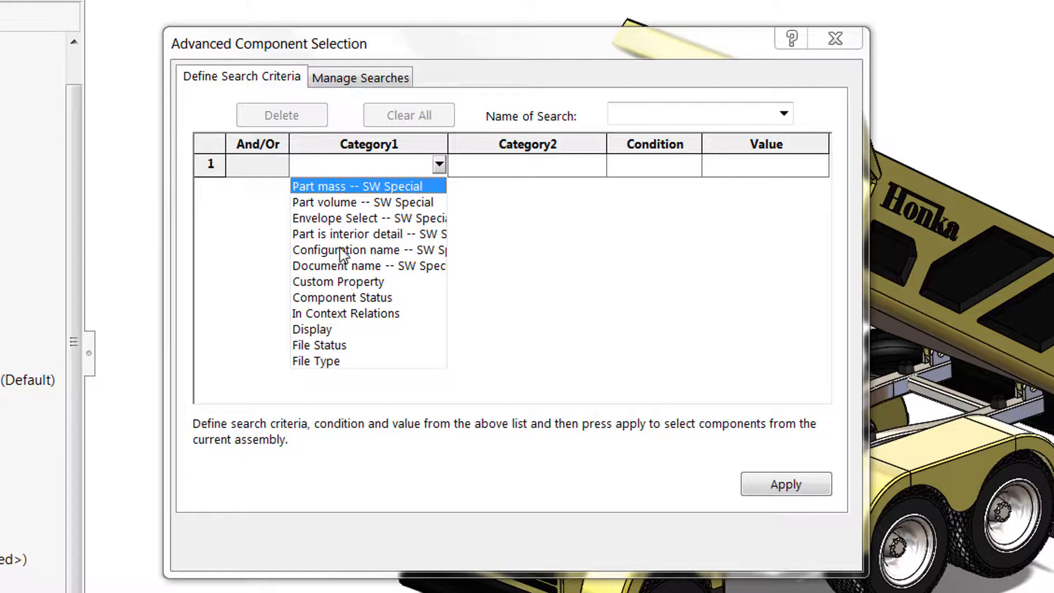
click(369, 266)
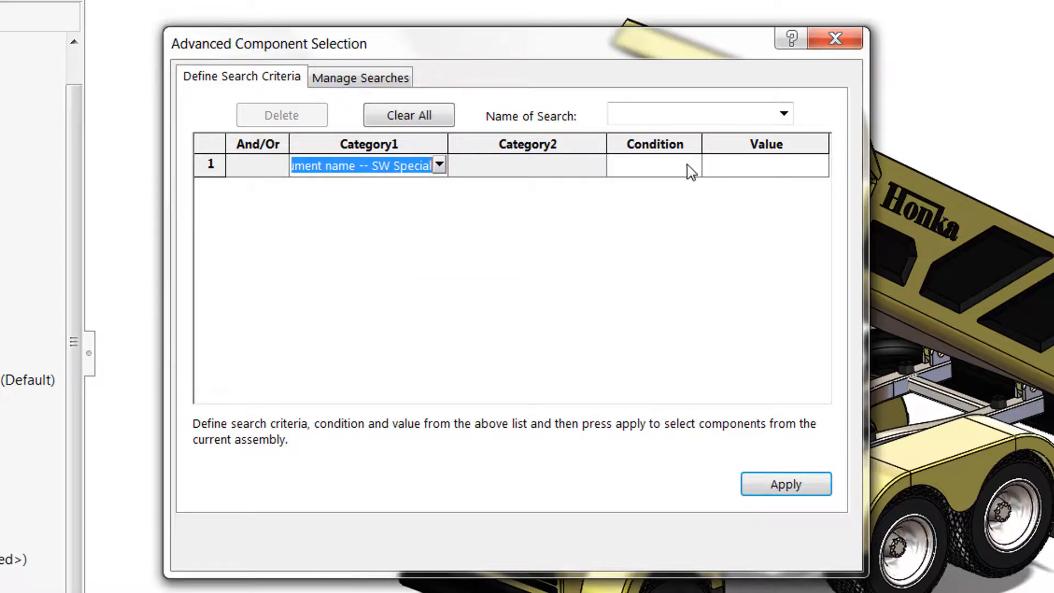
Set the criterion to Document name contains 'sldprt' and apply it
click(693, 165)
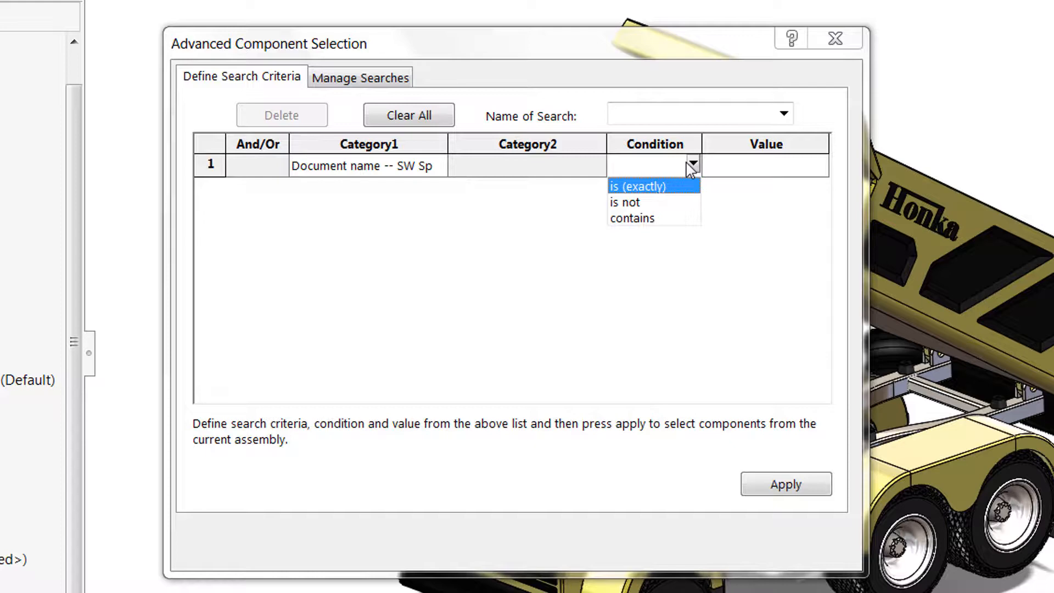
mouse_move(639, 225)
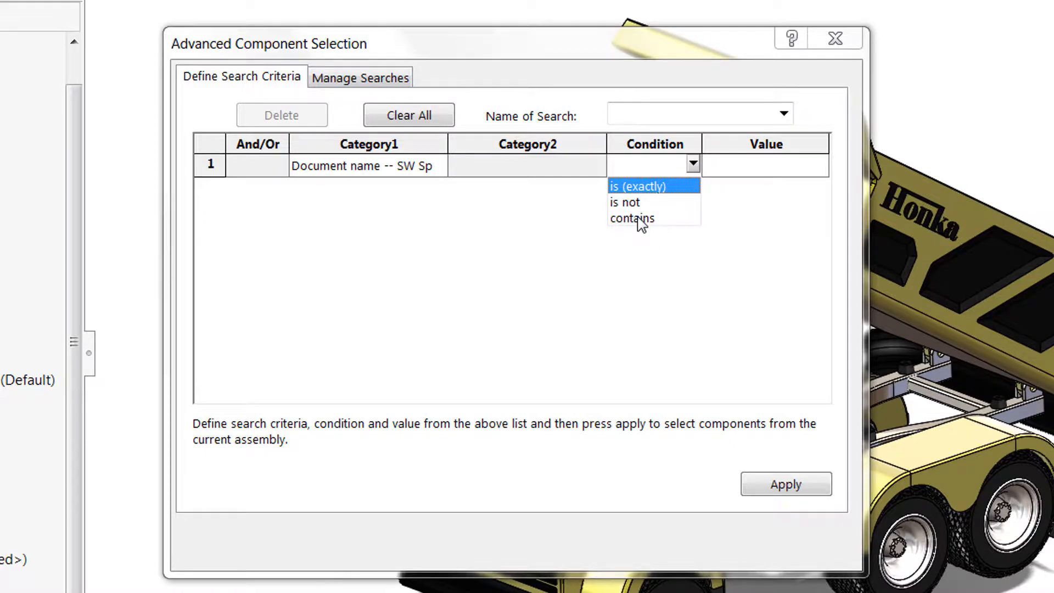
click(631, 218)
text(s)
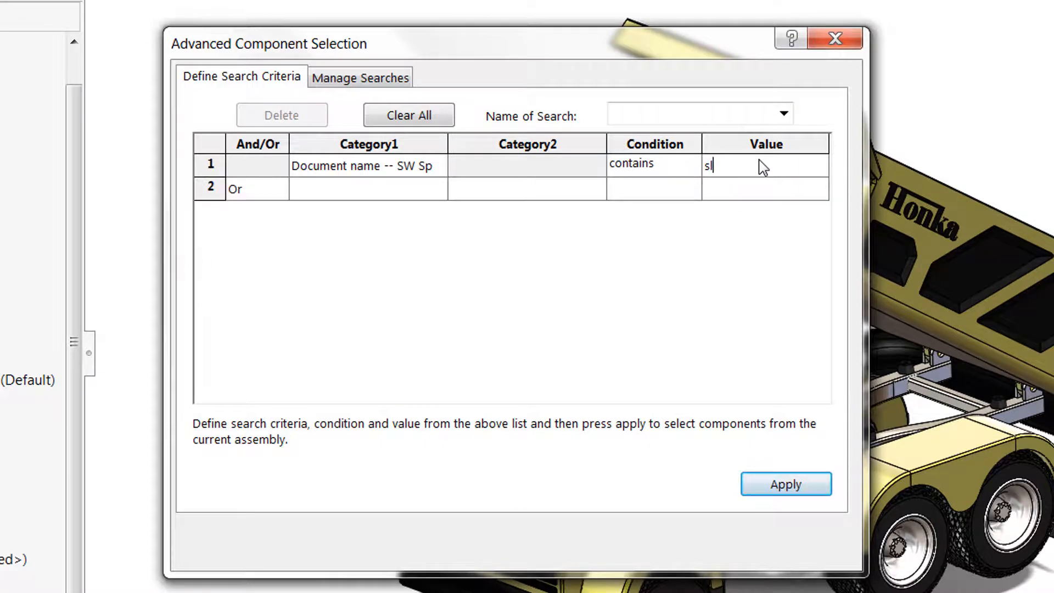
text(dprt)
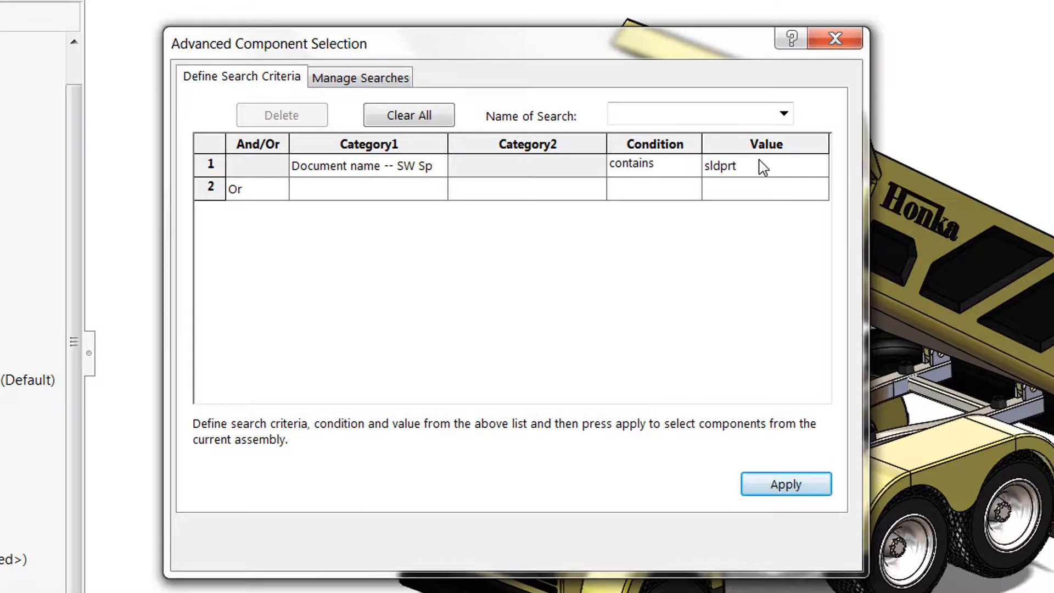
mouse_move(785, 485)
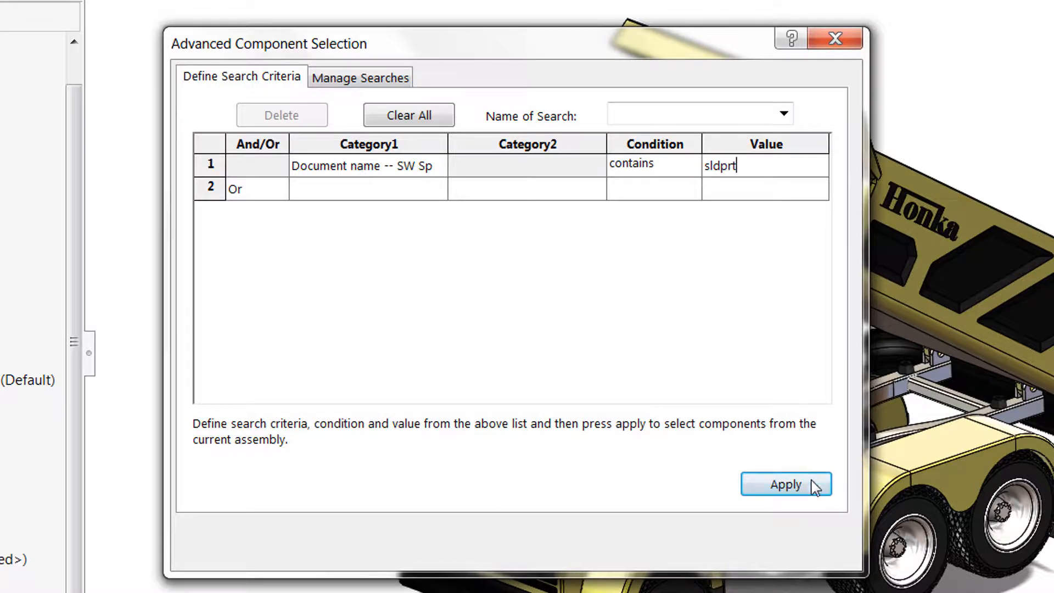
click(786, 485)
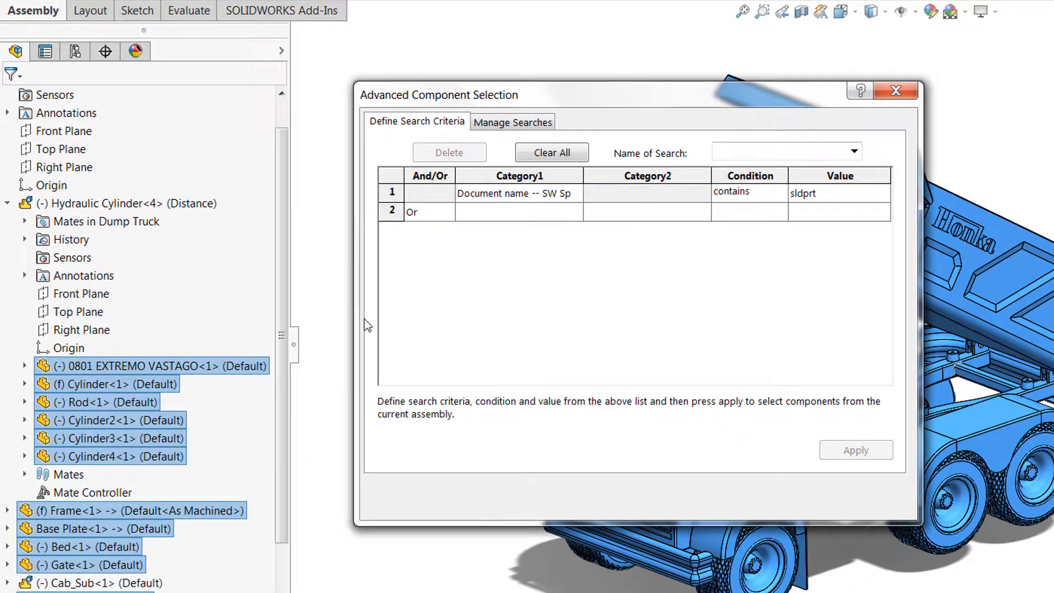
mouse_move(168, 303)
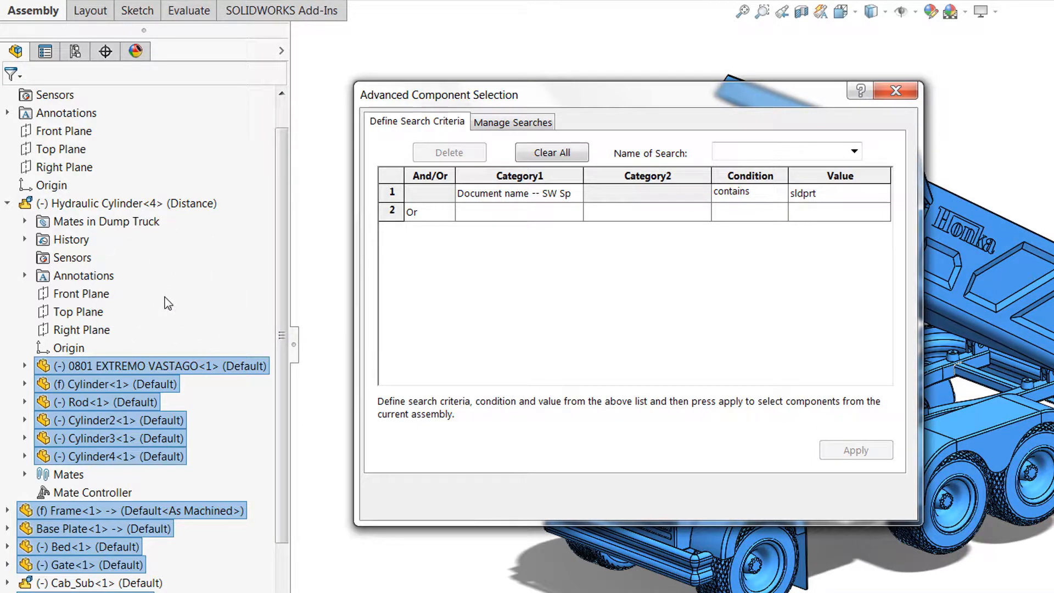
mouse_move(258, 264)
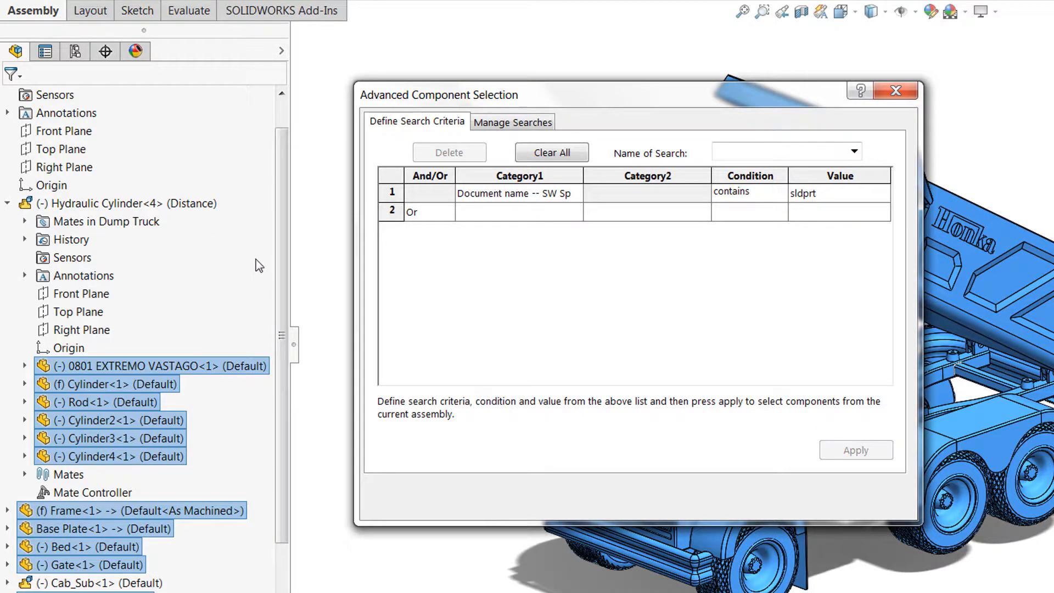
mouse_move(197, 374)
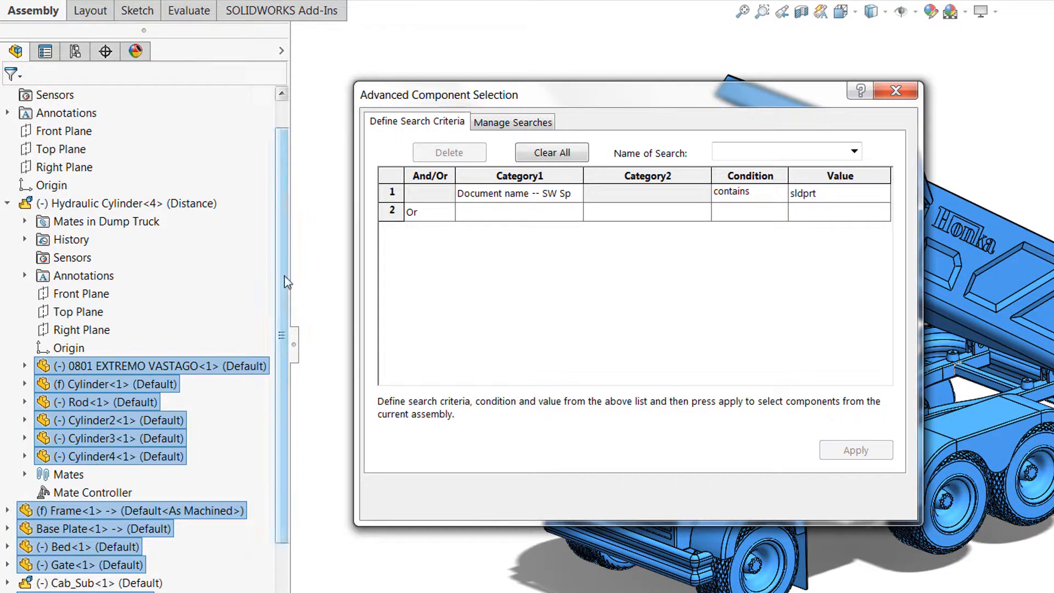
Expand Cab_Sub in the FeatureManager tree to verify its parts are selected
scroll(down, 3)
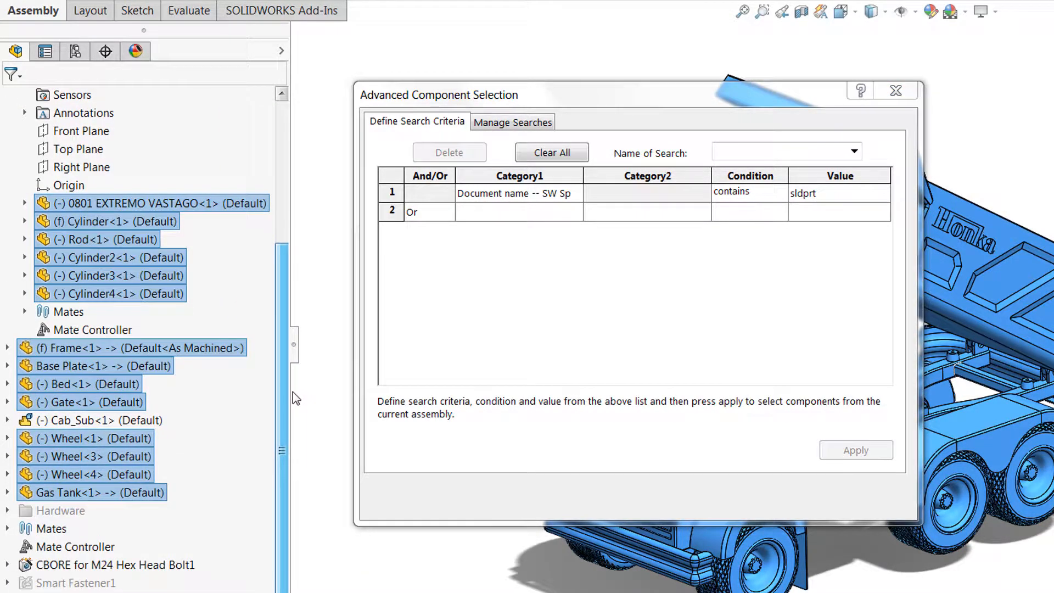
scroll(up, 3)
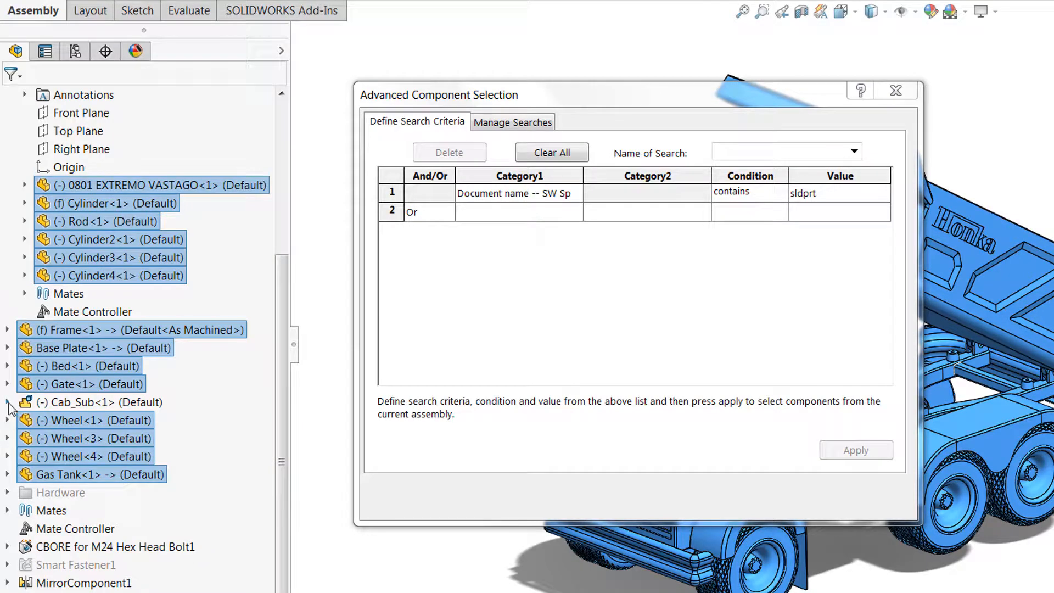
click(7, 402)
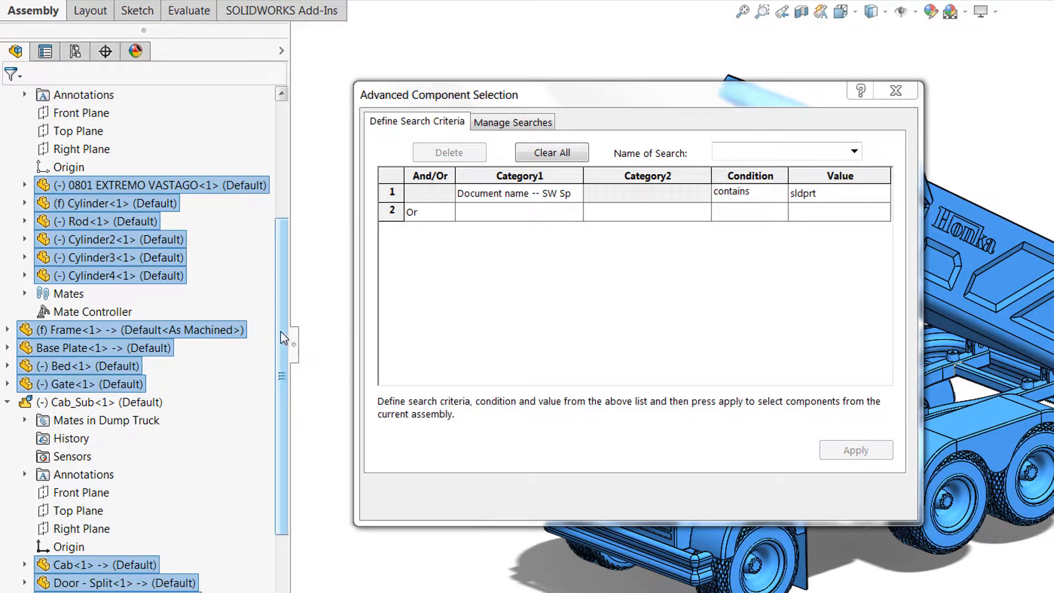
scroll(up, 3)
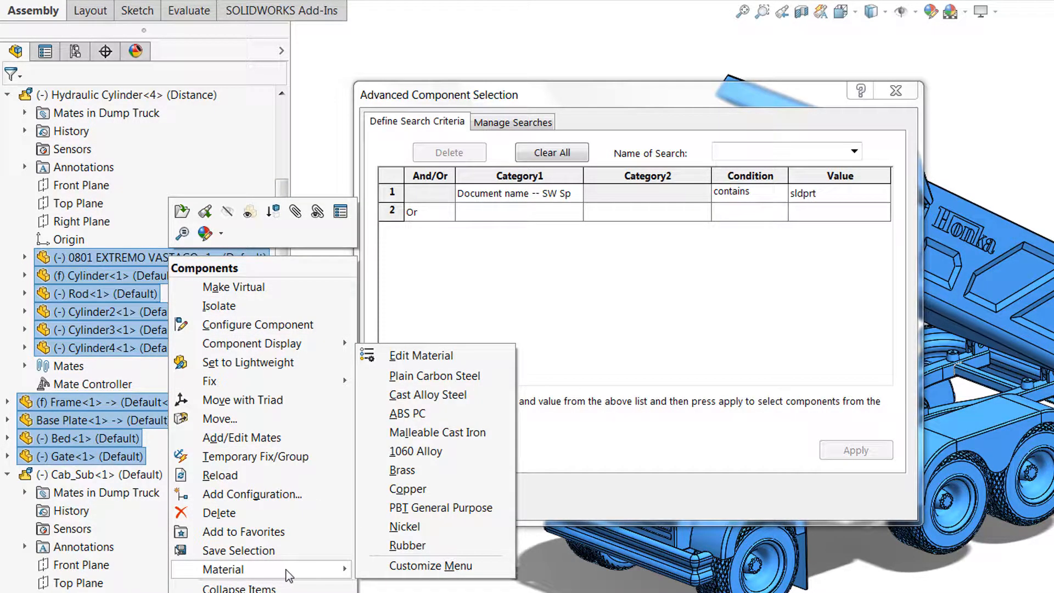
mouse_move(448, 413)
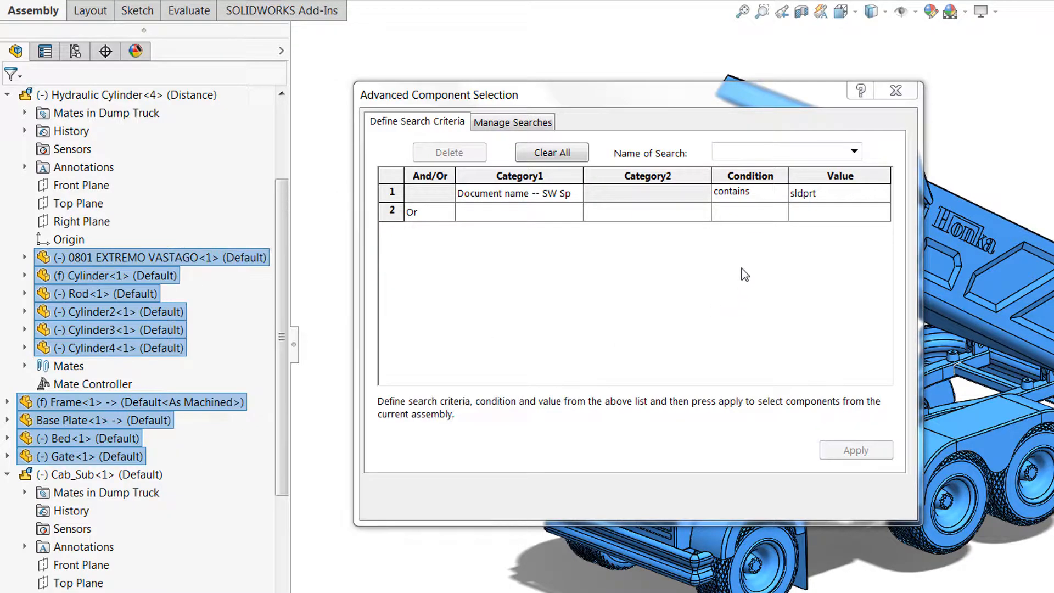
Name the search 'Select Components'
drag(438, 95, 426, 82)
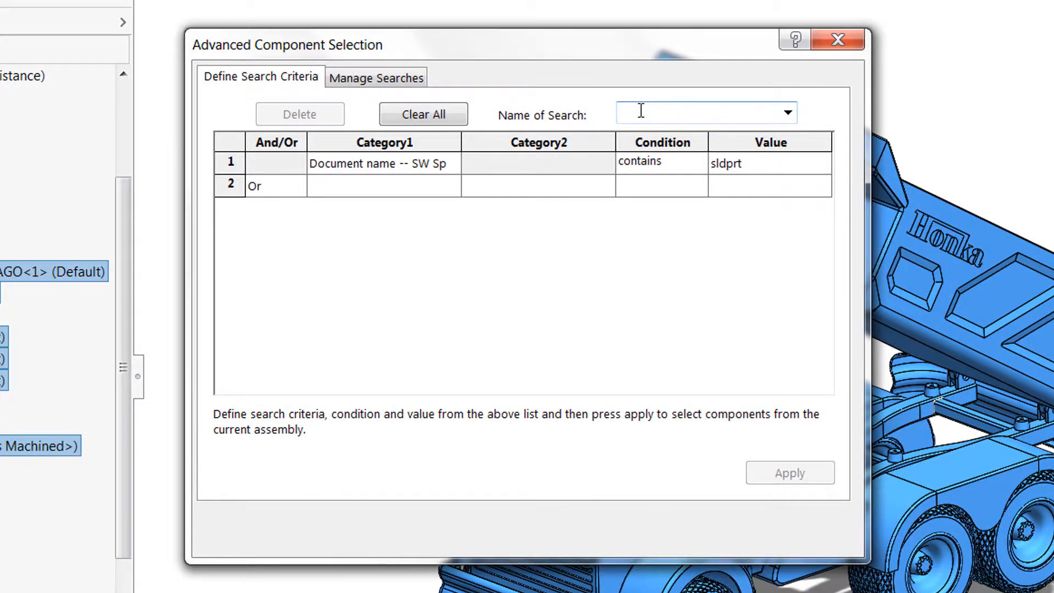
click(699, 112)
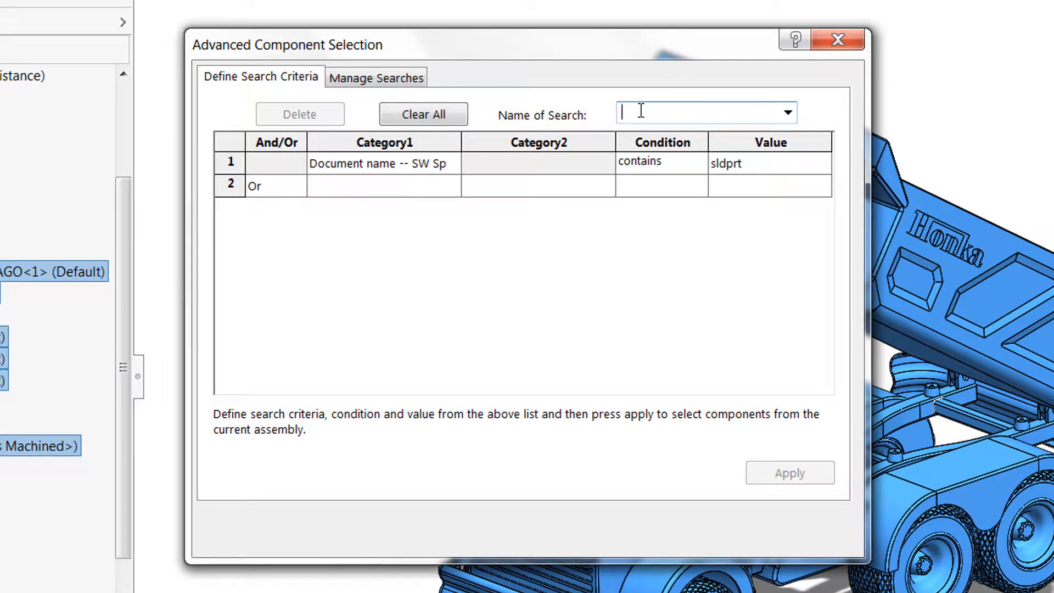
text(Select Compo)
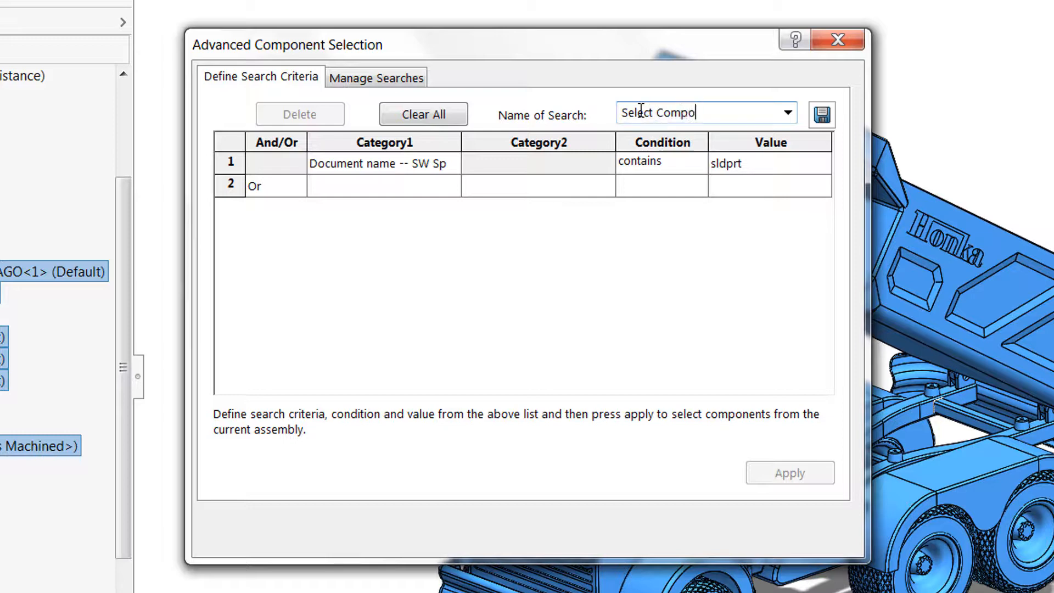
text(nents)
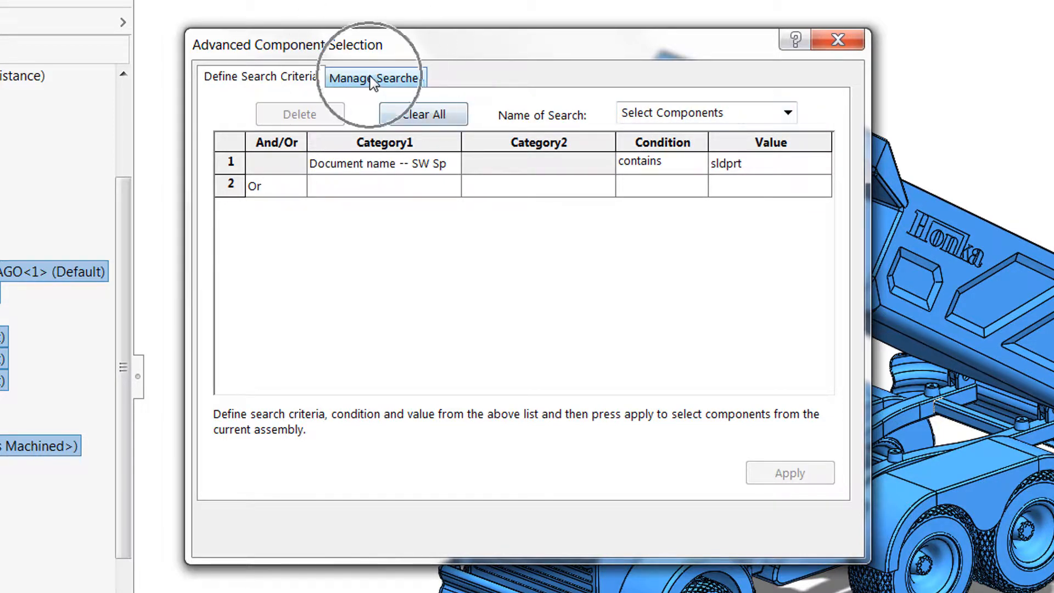
Add the Select Components search to favorites and close the dialog
click(375, 77)
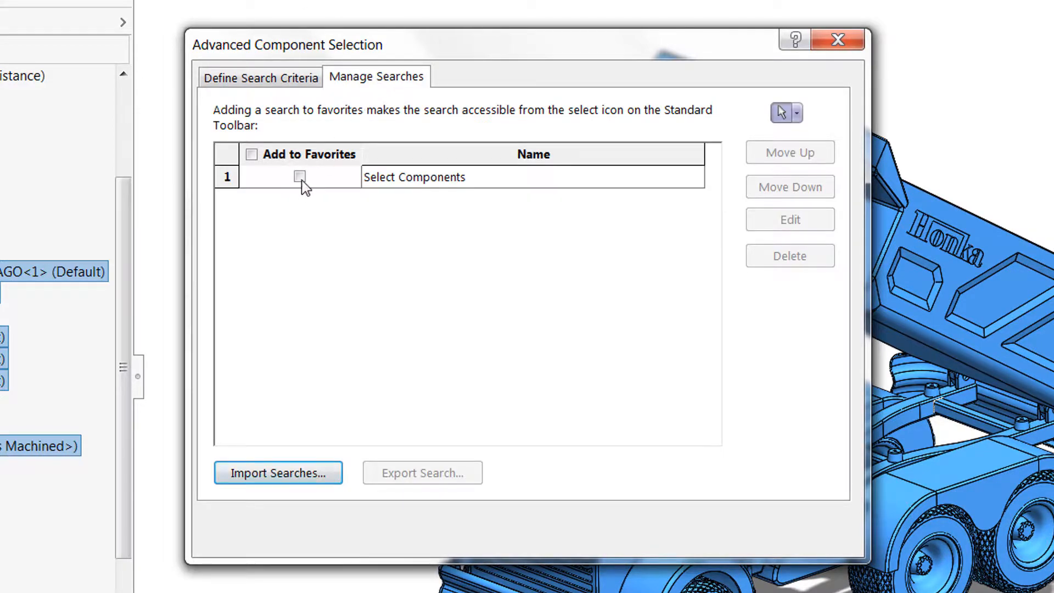
click(300, 177)
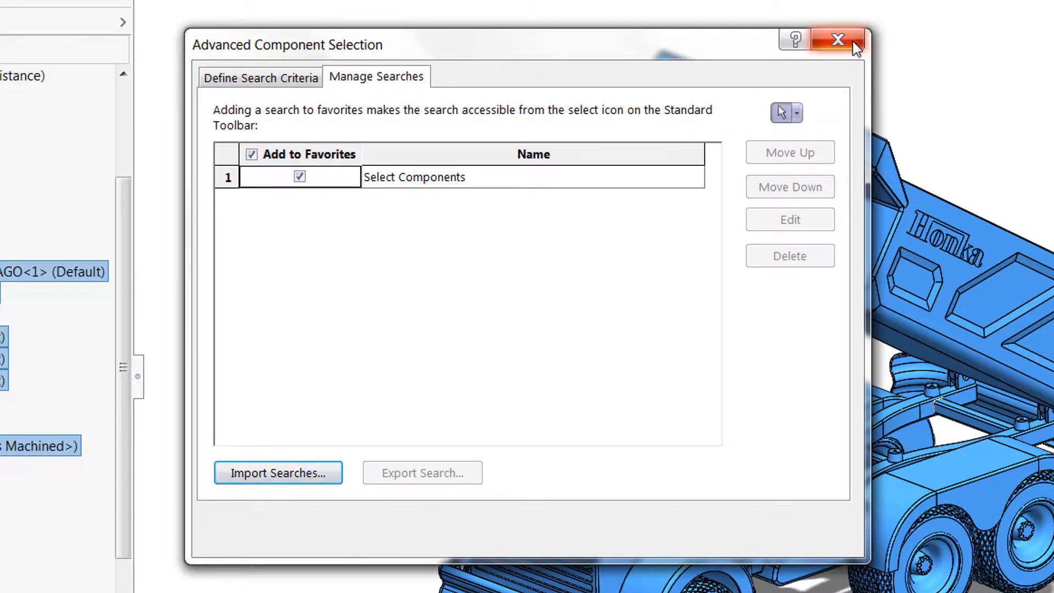
click(837, 40)
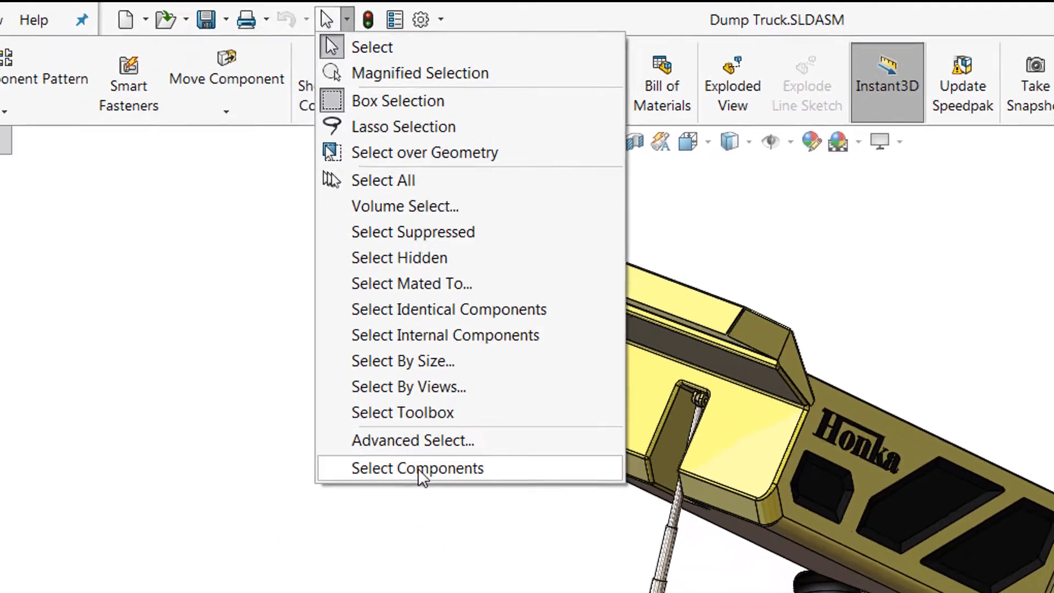
Run the favorite 'Select Components' search from the Select dropdown
click(417, 467)
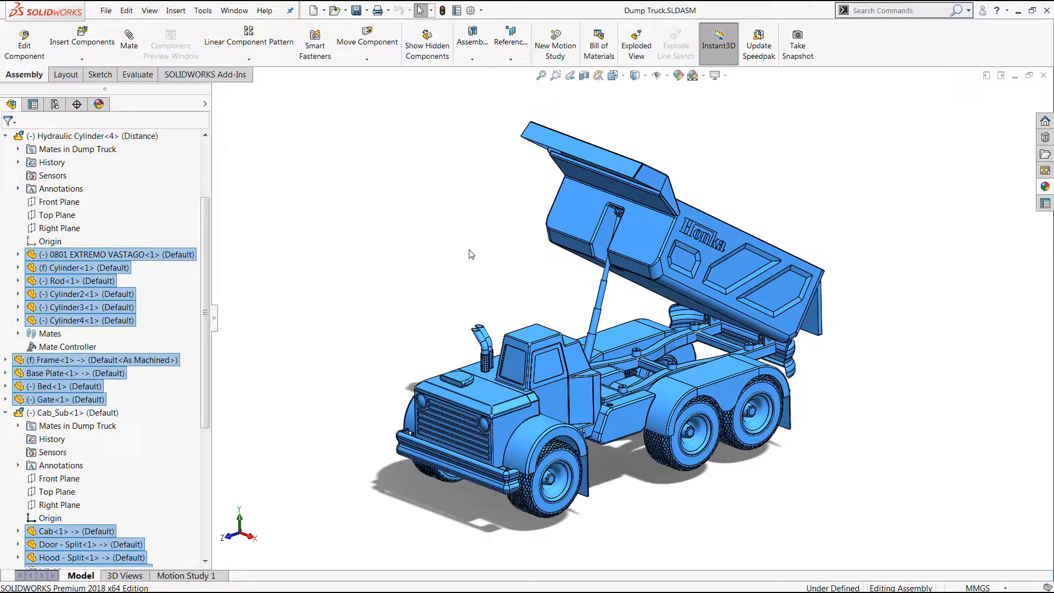
Apply Commercially Pure CP-Ti UNS R50400 titanium to the selected parts via Edit Material
right_click(87, 254)
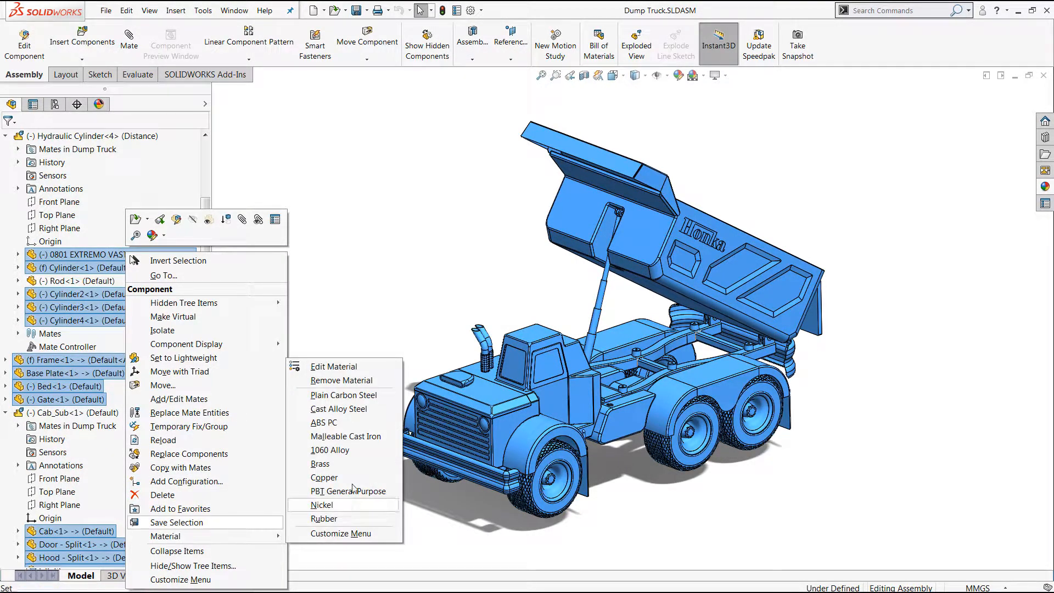
click(333, 365)
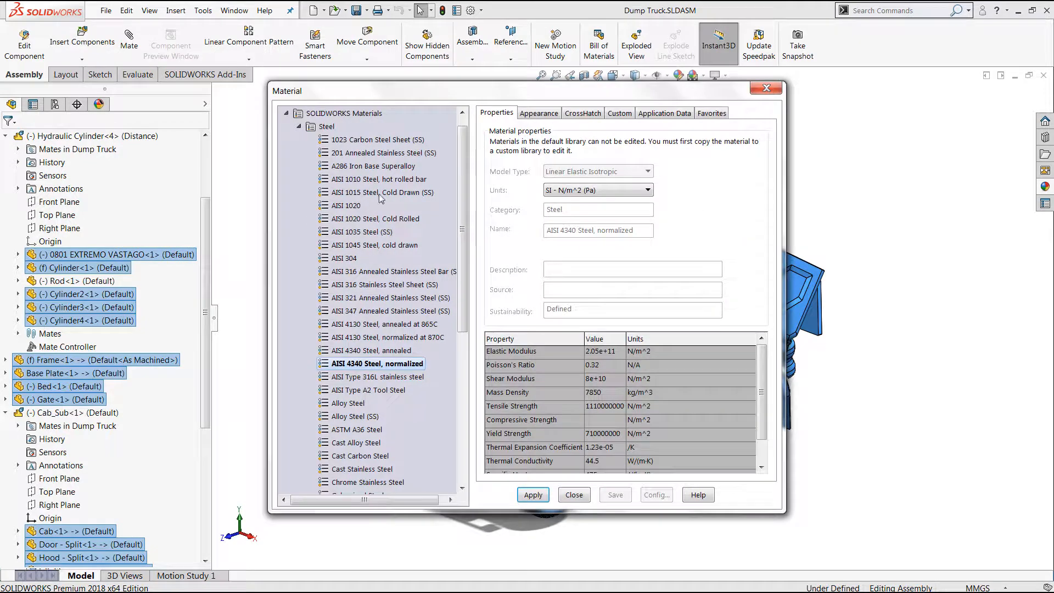
click(292, 126)
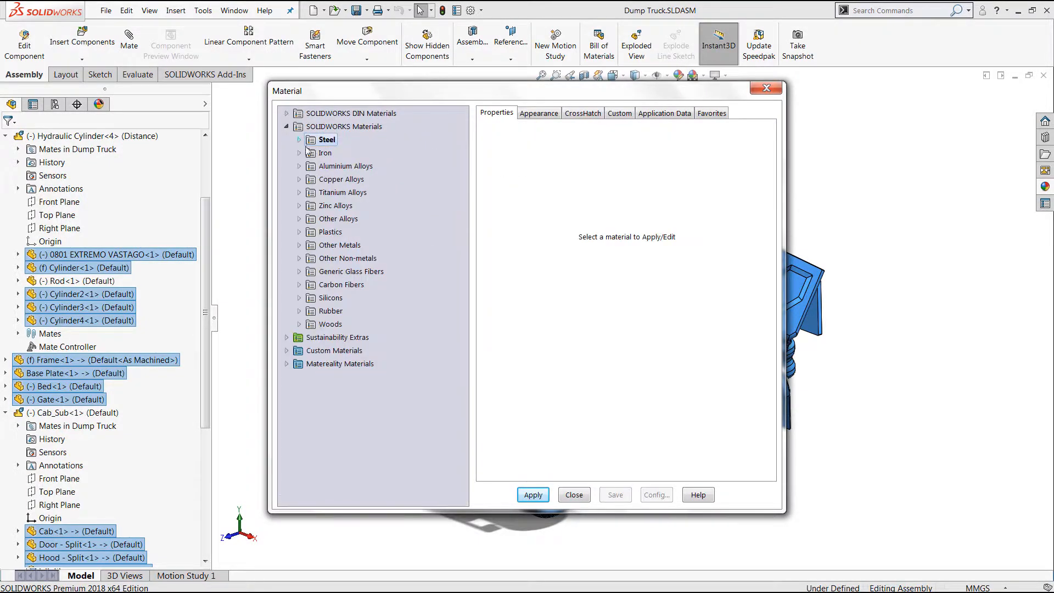
click(299, 192)
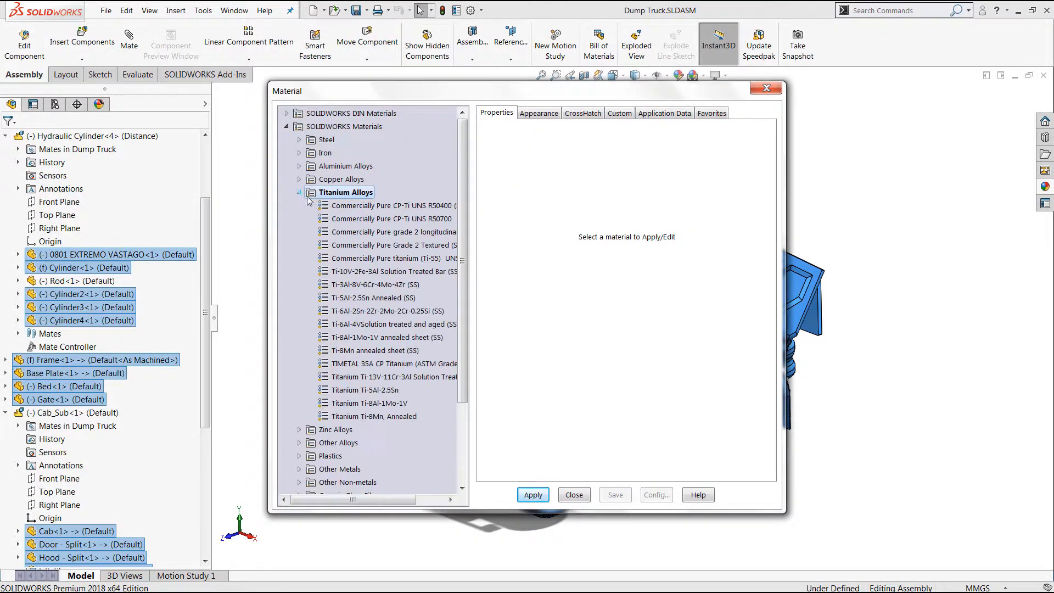
mouse_move(392, 218)
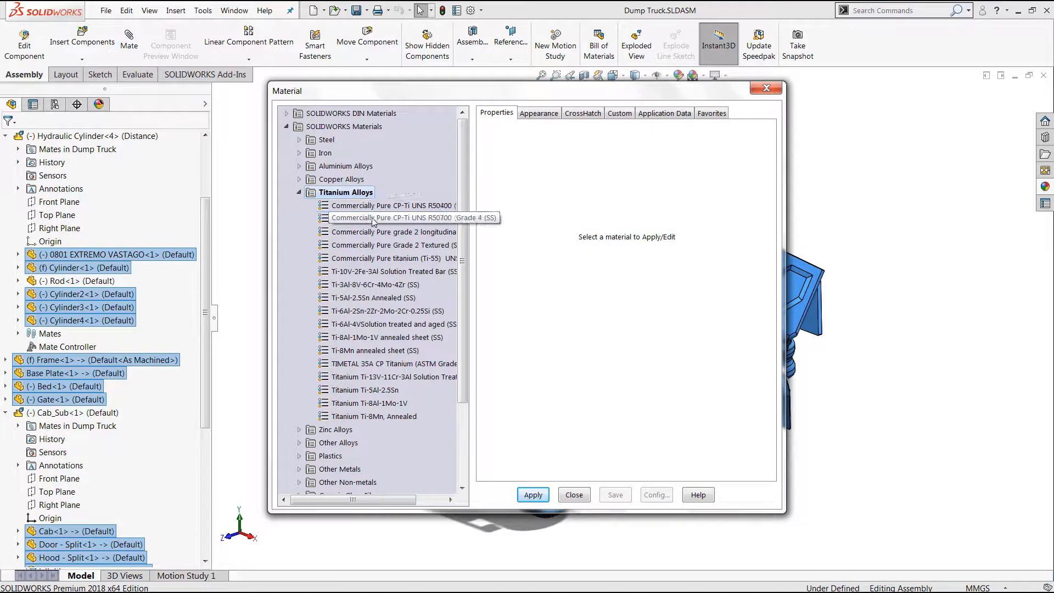
click(392, 205)
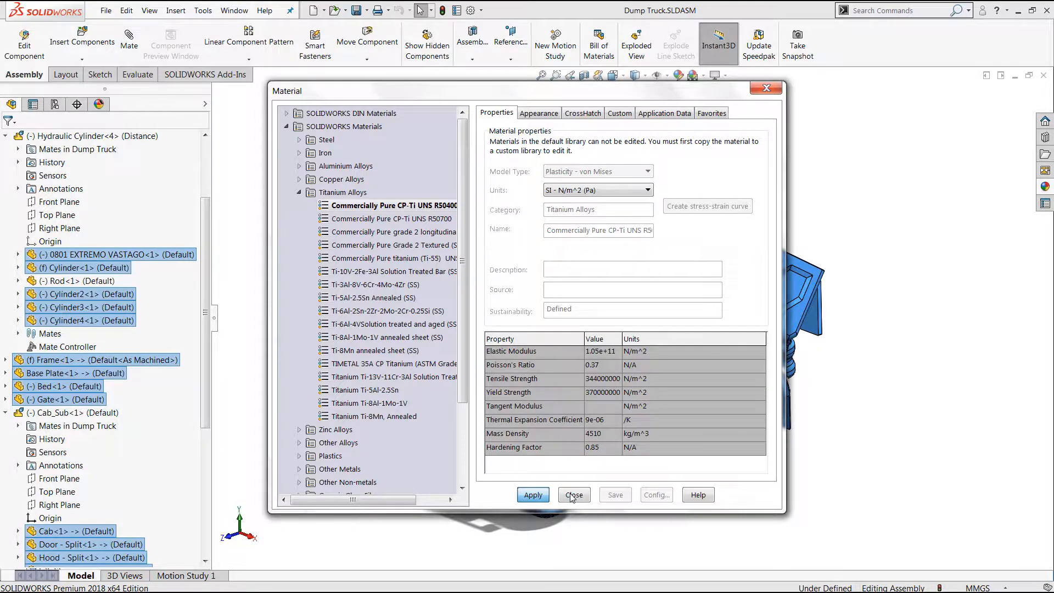
click(573, 495)
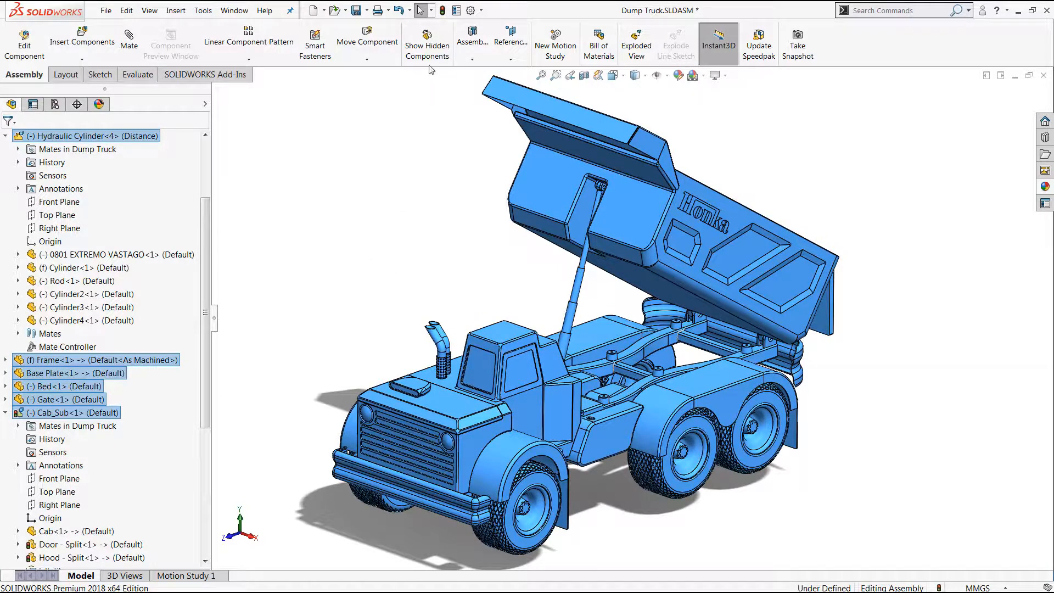
mouse_move(422, 19)
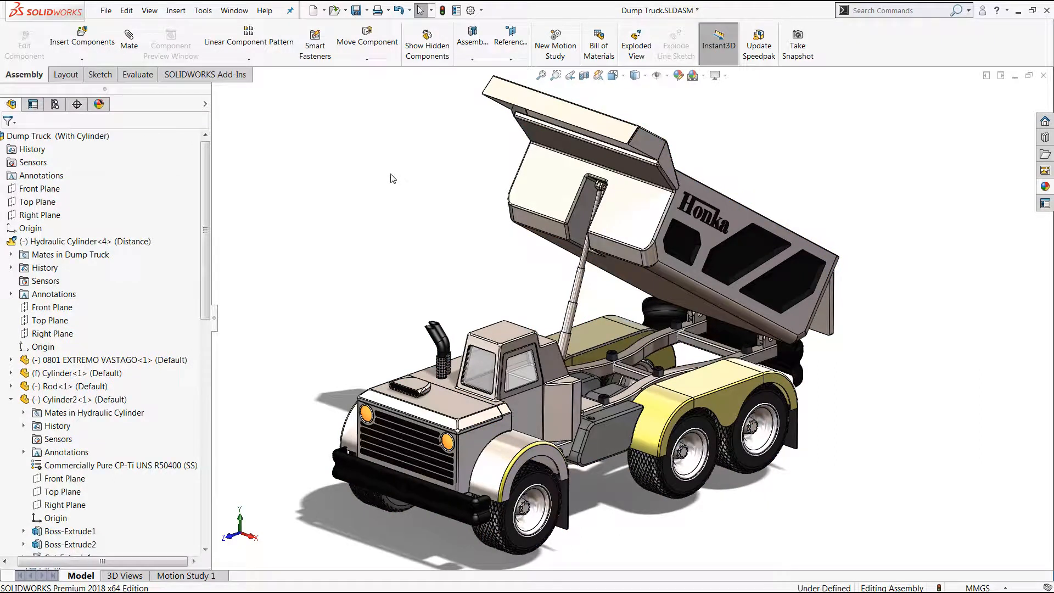
mouse_move(362, 201)
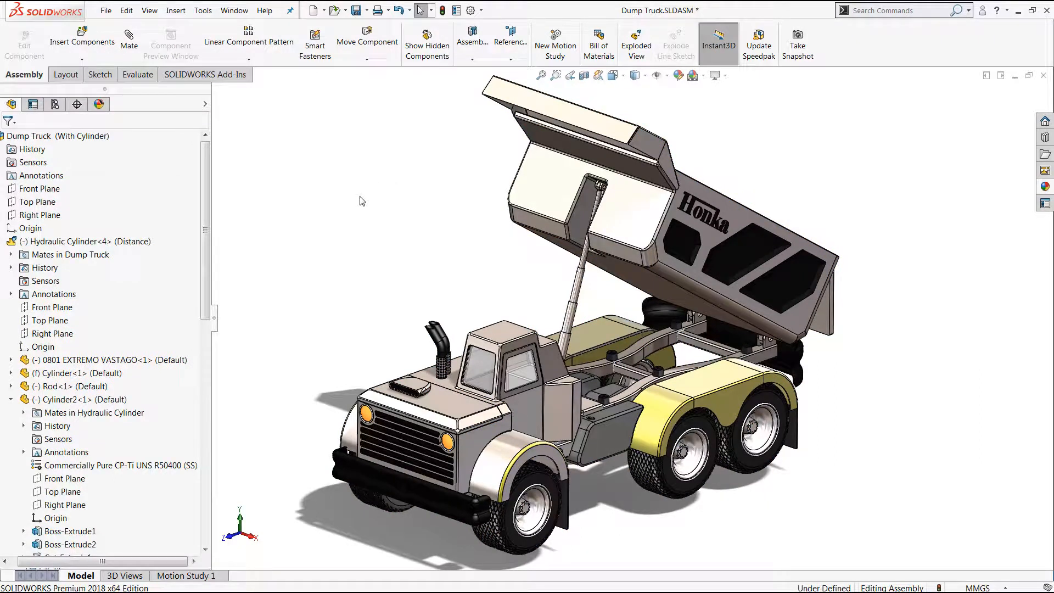